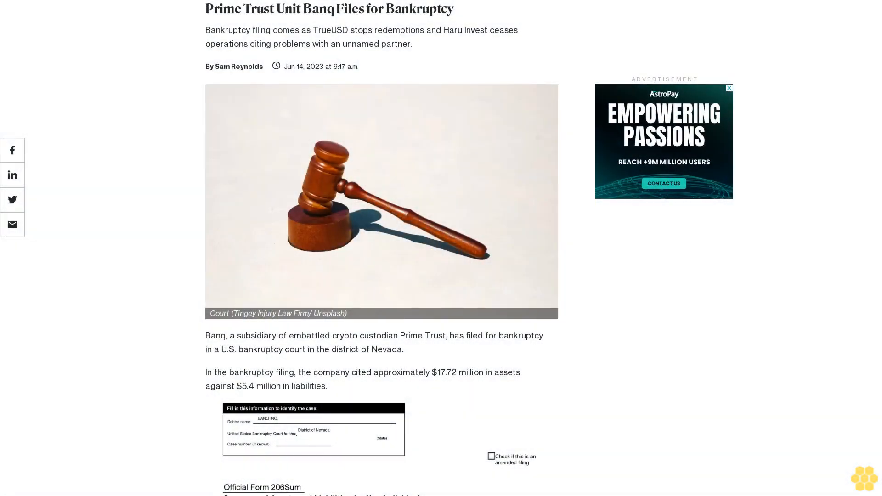
scroll("down", 3)
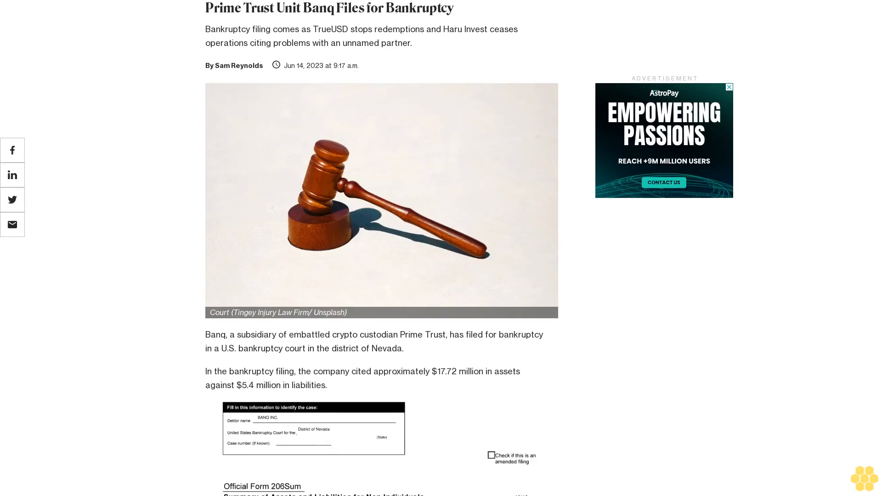
scroll("down", 3)
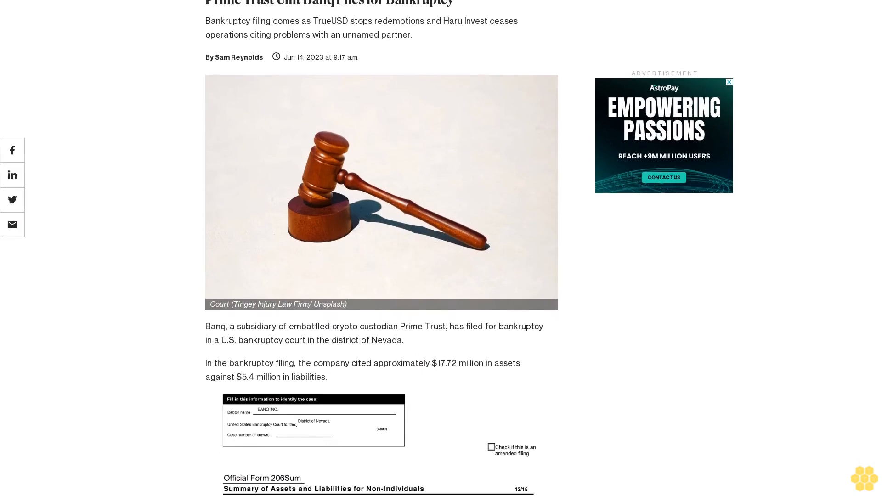
scroll("down", 3)
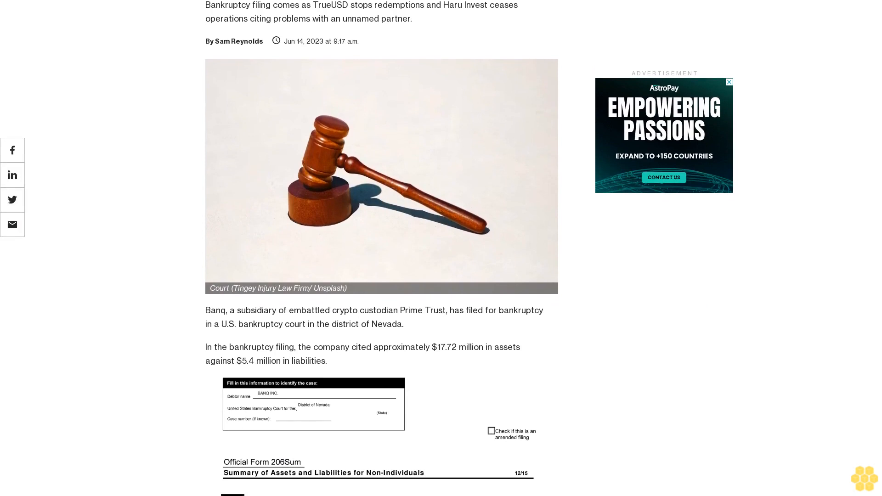
scroll("down", 3)
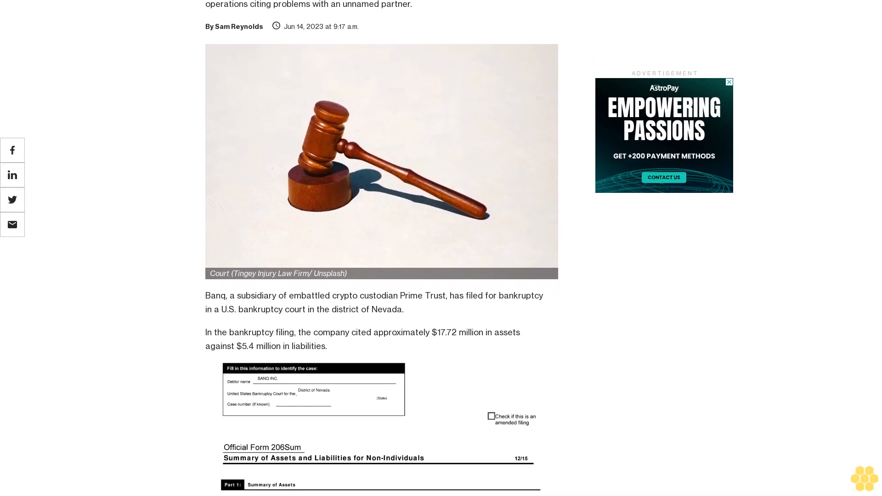
scroll("down", 3)
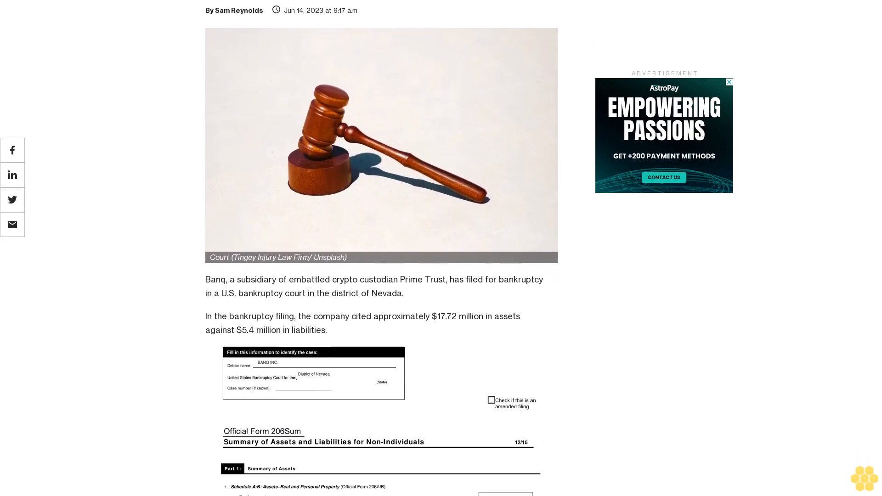
scroll("down", 3)
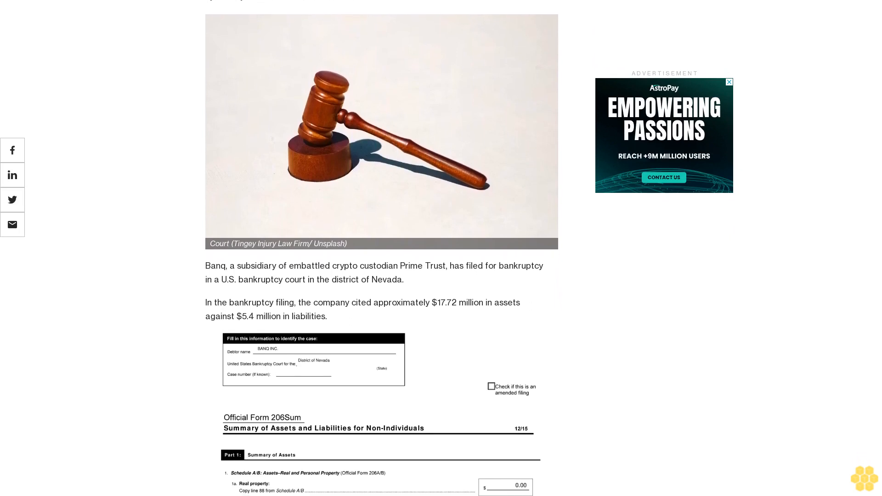
scroll("down", 3)
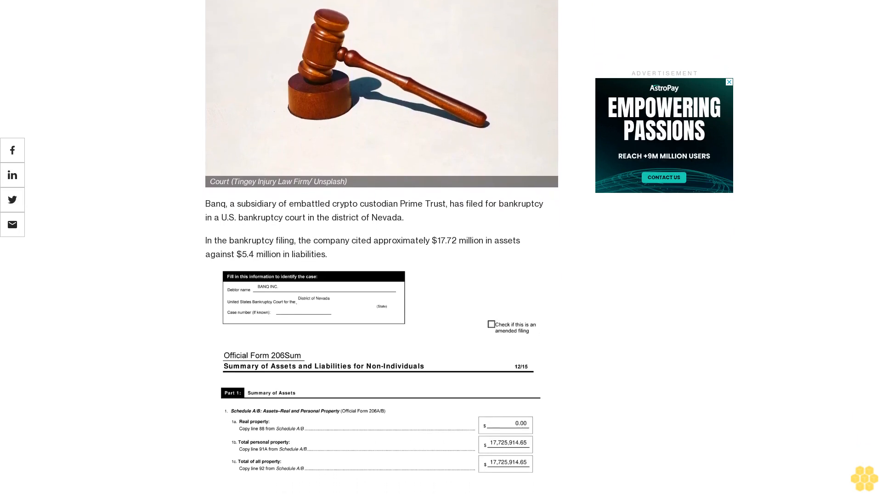
scroll("down", 3)
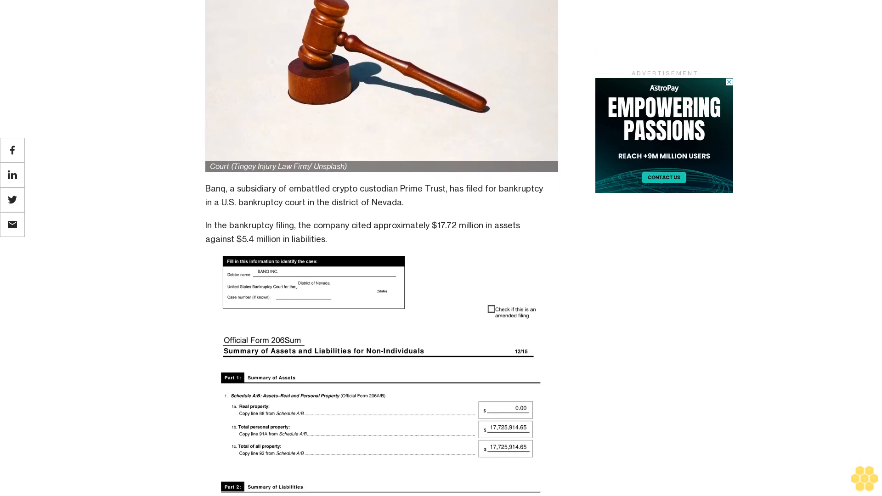
scroll("down", 3)
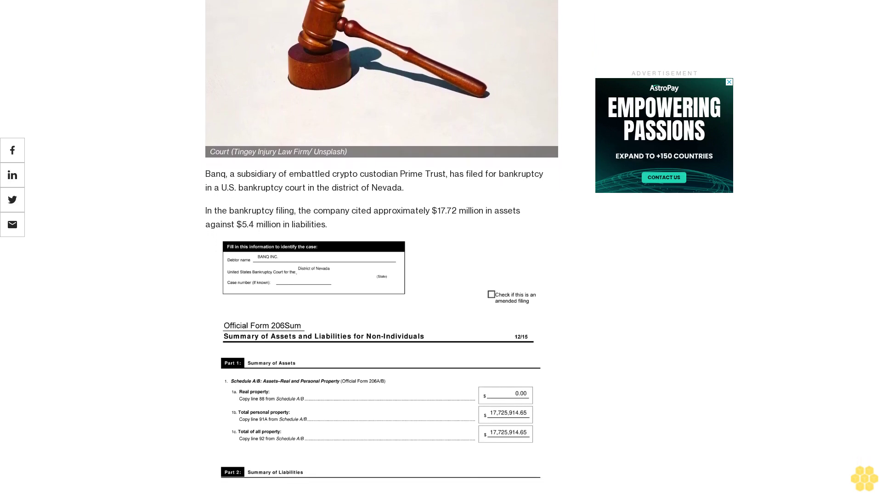
scroll("down", 3)
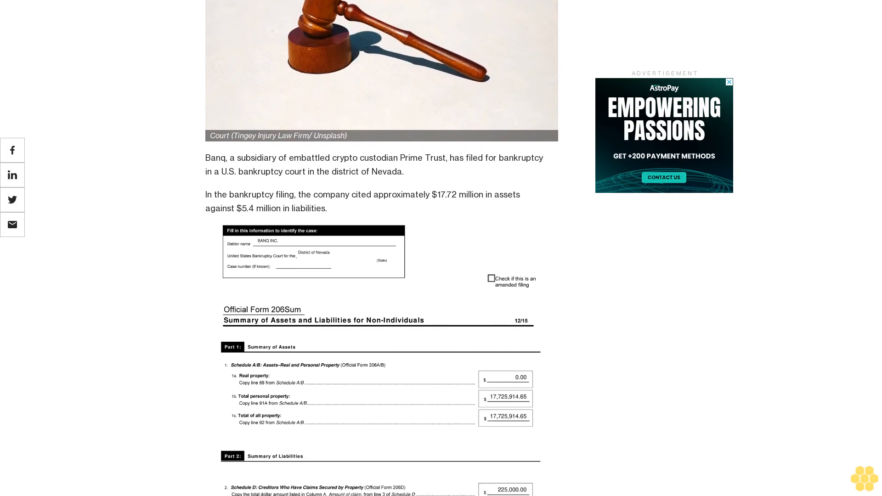
scroll("down", 3)
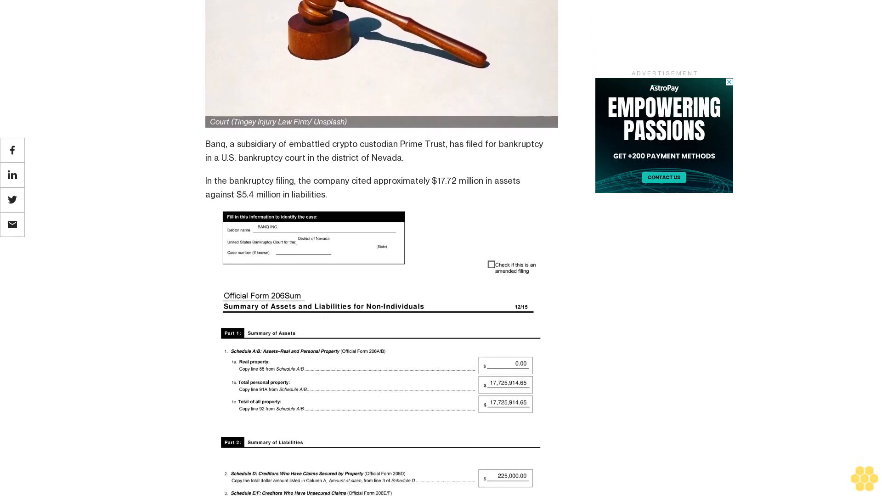
scroll("down", 3)
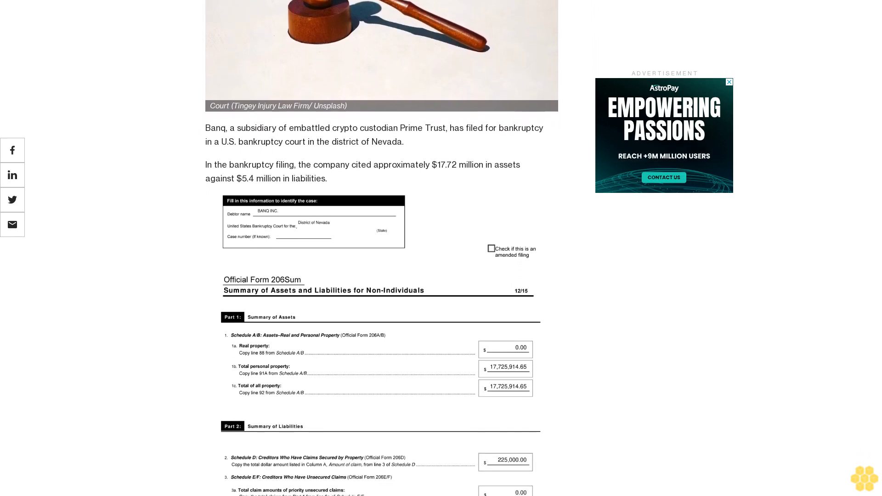
scroll("down", 3)
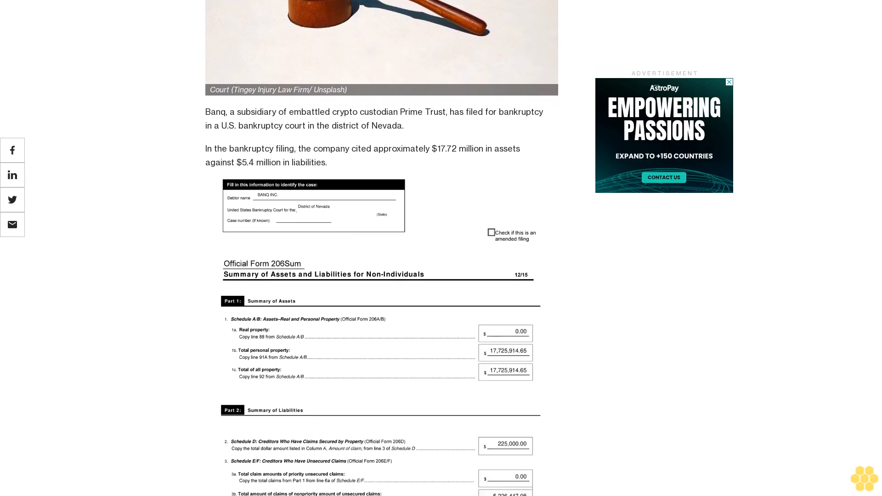
scroll("down", 3)
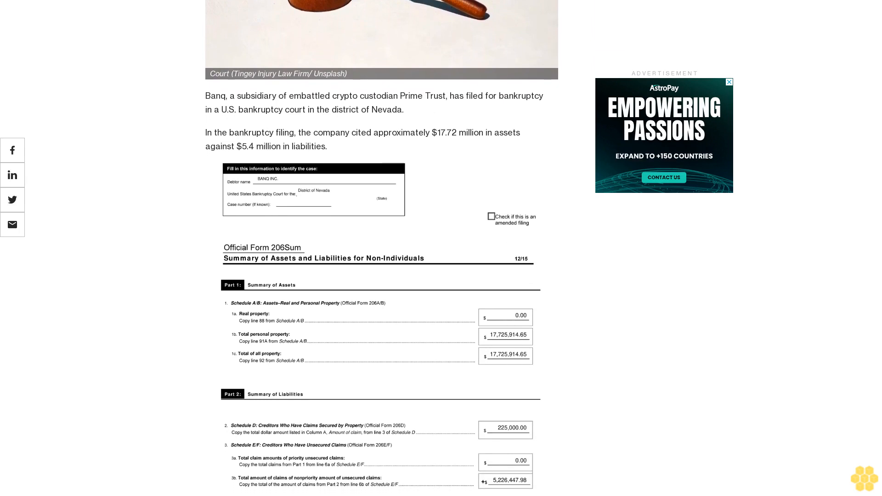
scroll("down", 3)
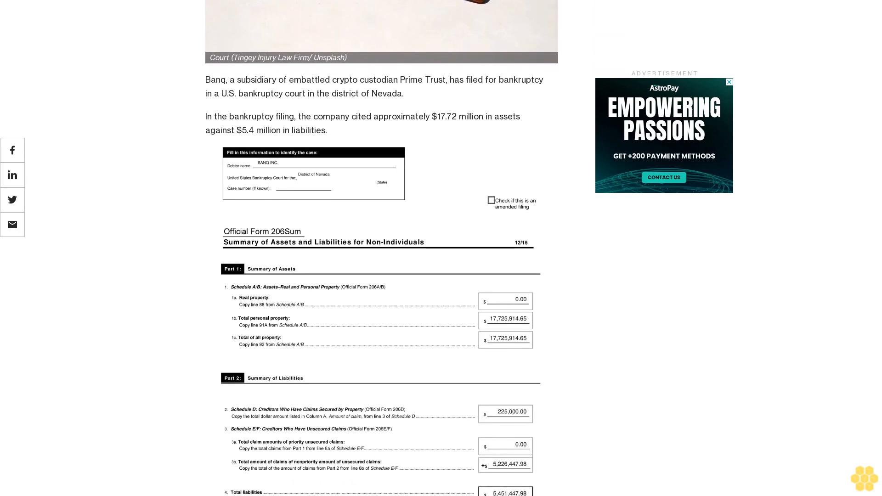
scroll("down", 3)
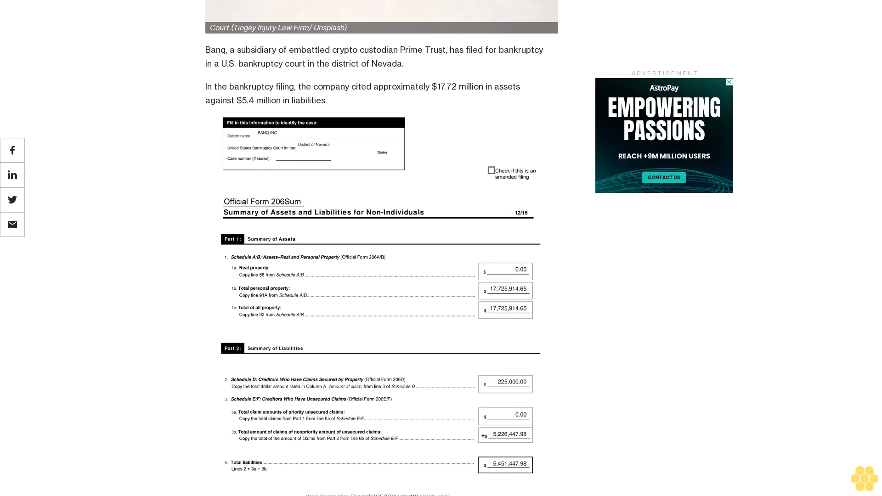
scroll("down", 3)
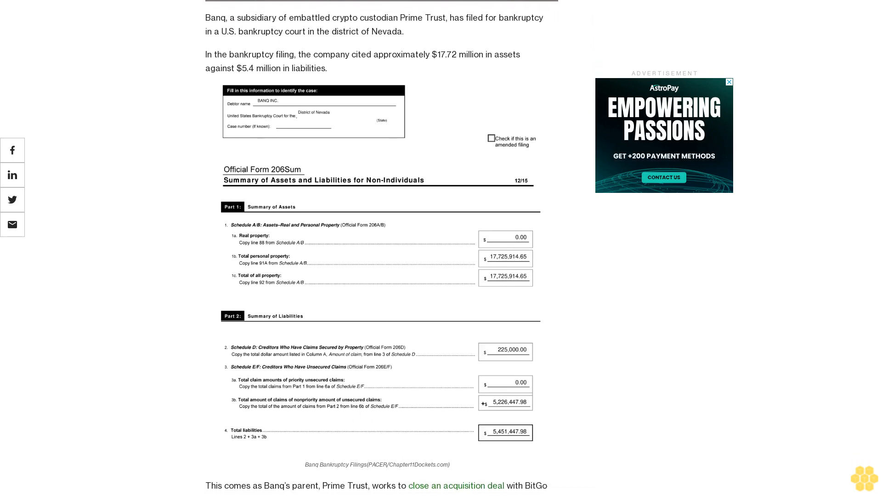
scroll("down", 3)
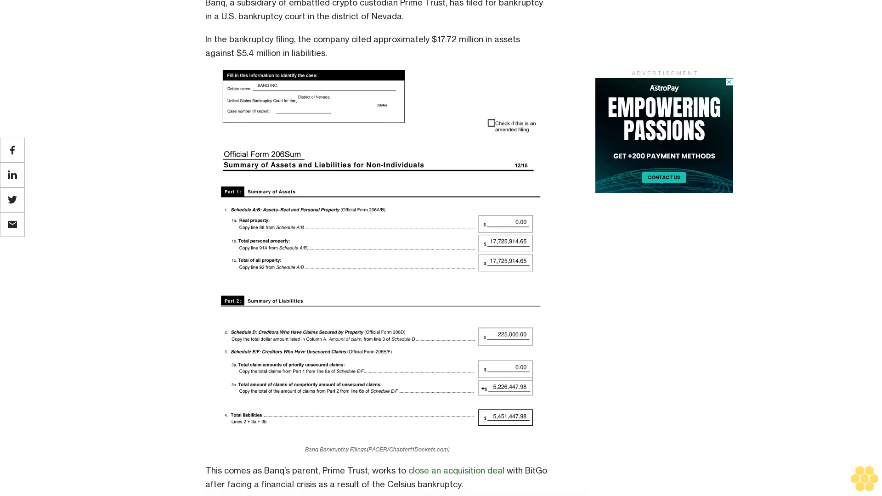
scroll("down", 3)
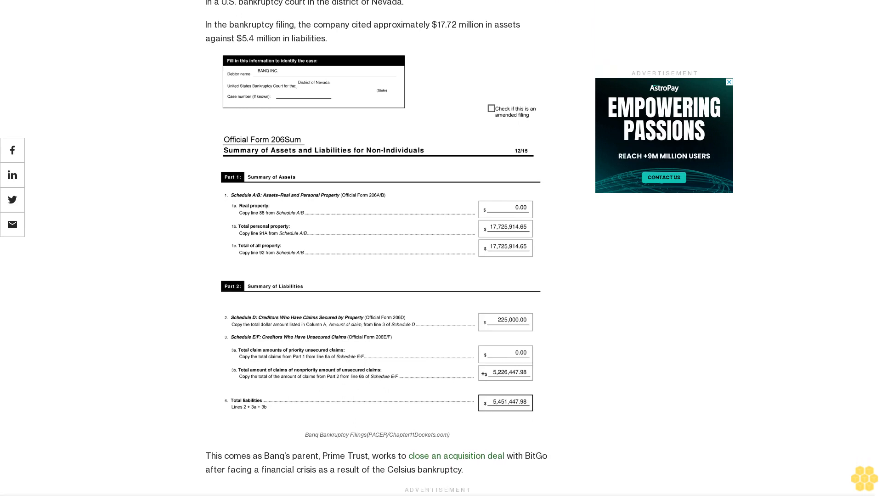
scroll("down", 3)
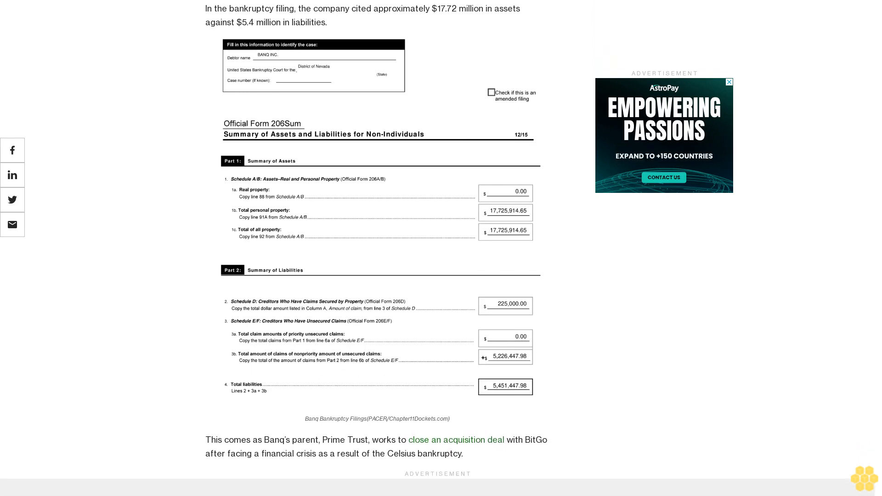
scroll("down", 3)
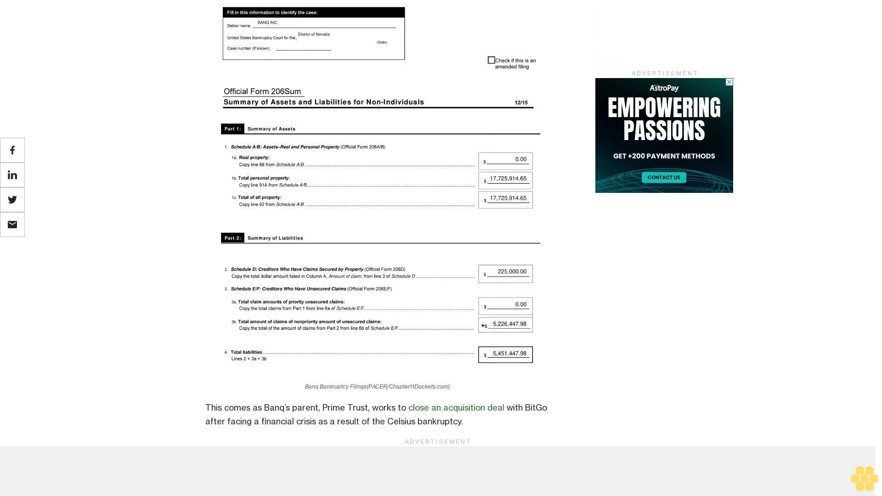
scroll("down", 3)
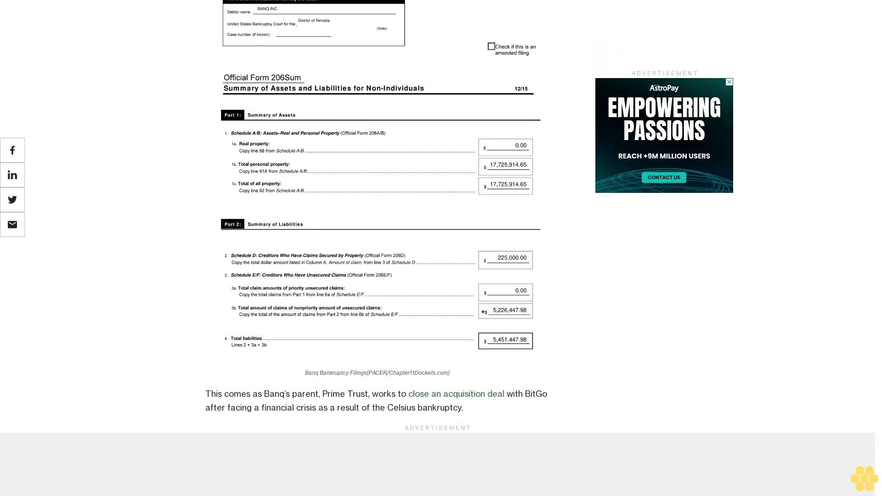
scroll("down", 3)
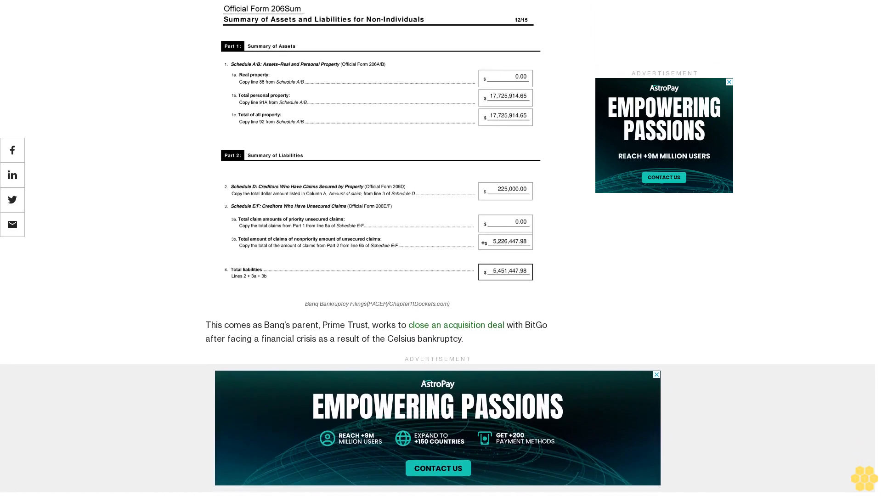
scroll("down", 3)
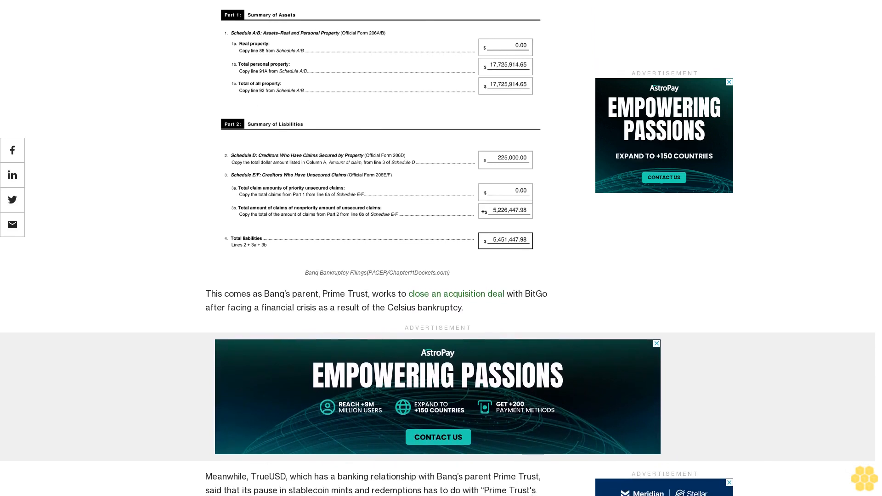
scroll("down", 3)
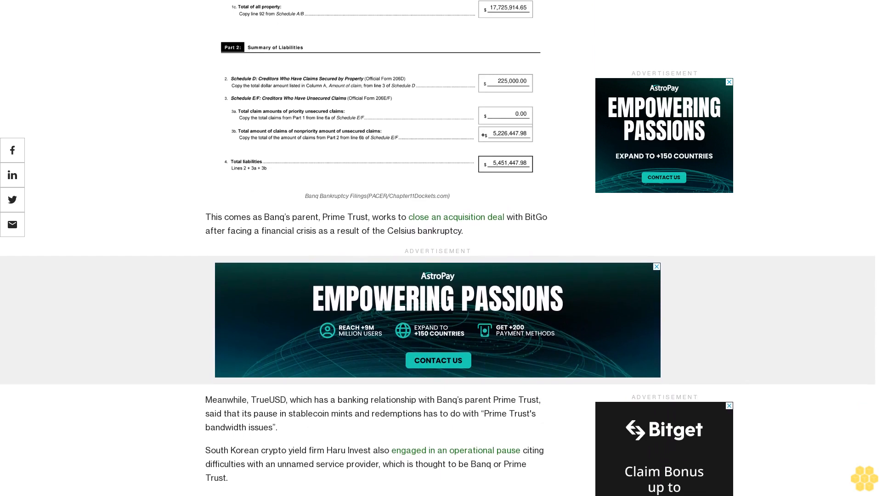
scroll("up", 3)
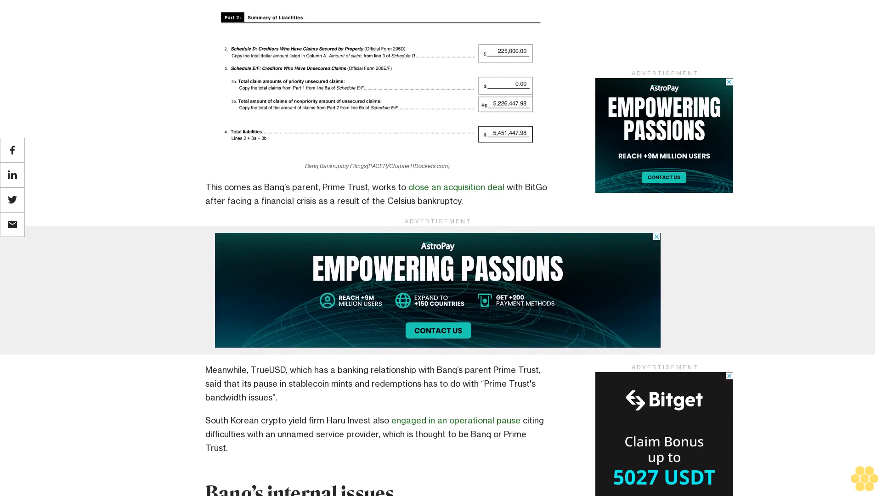
scroll("up", 3)
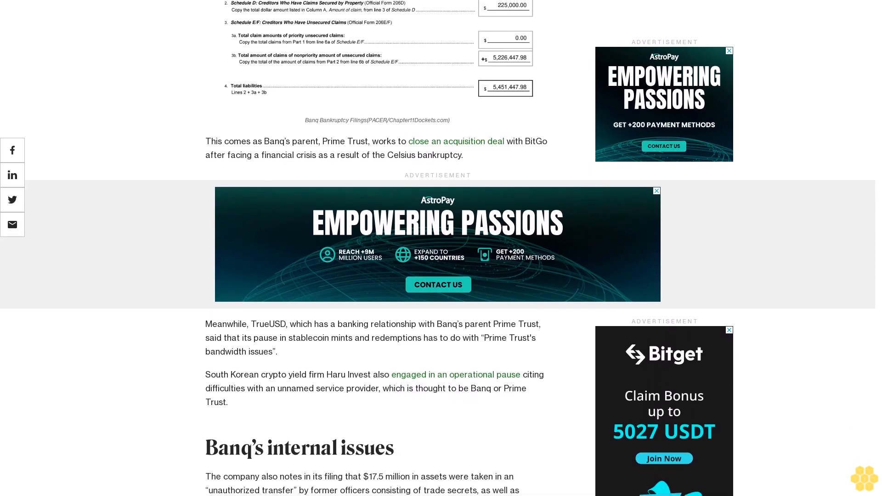
scroll("down", 3)
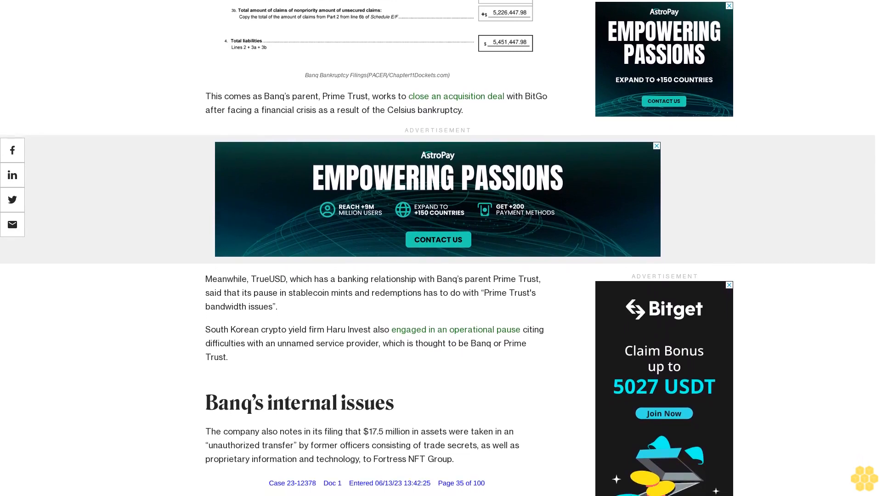
scroll("down", 3)
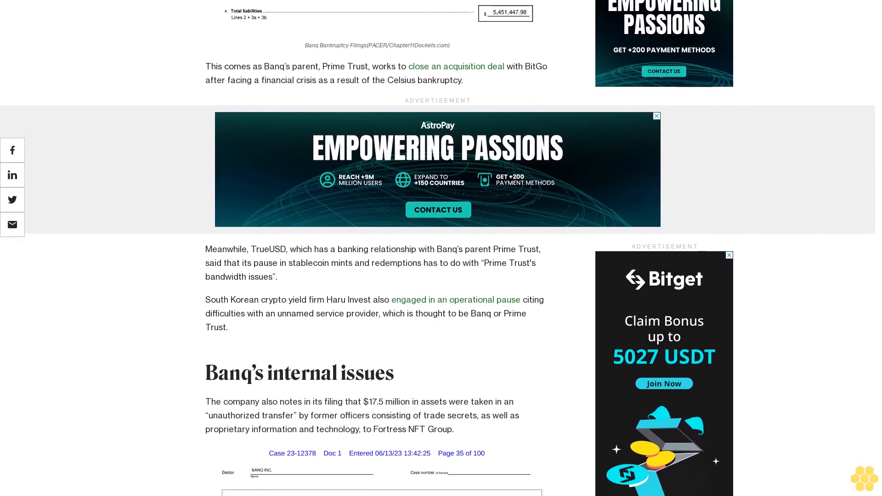
scroll("down", 3)
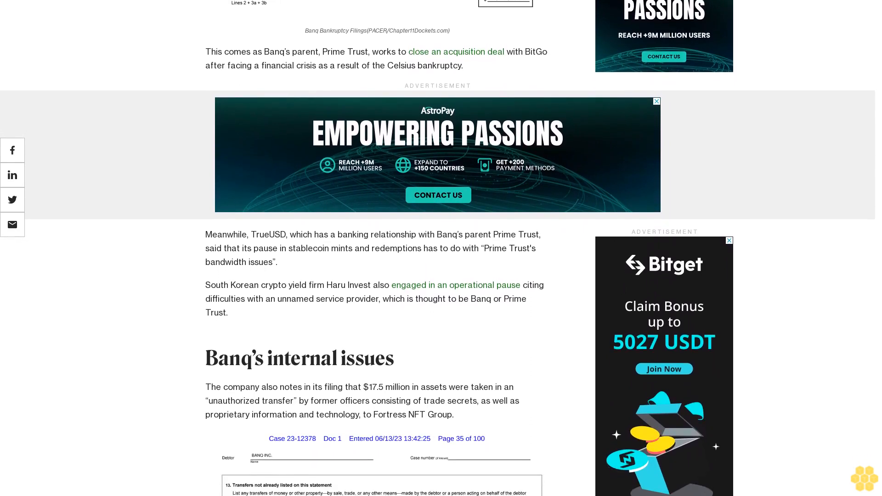
scroll("down", 3)
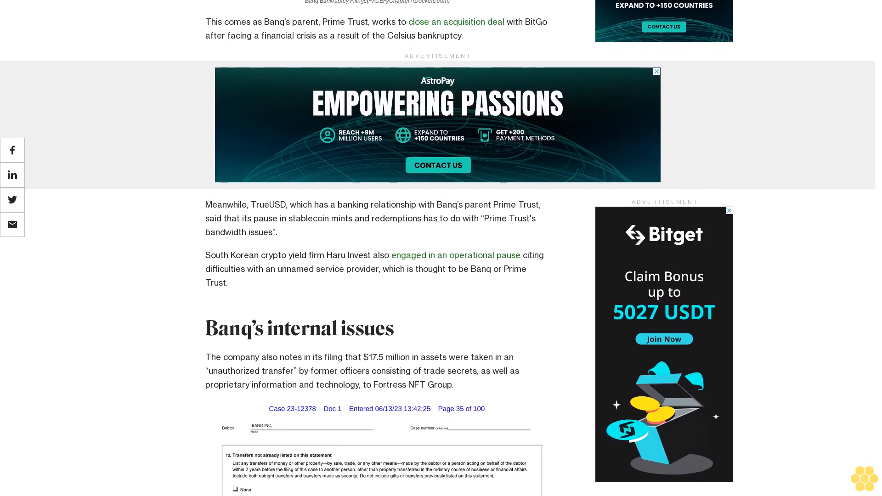
scroll("down", 3)
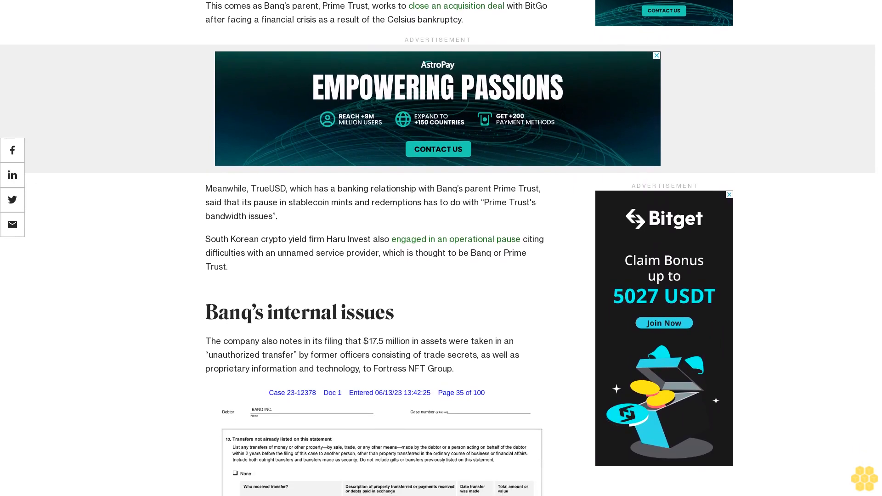
scroll("down", 3)
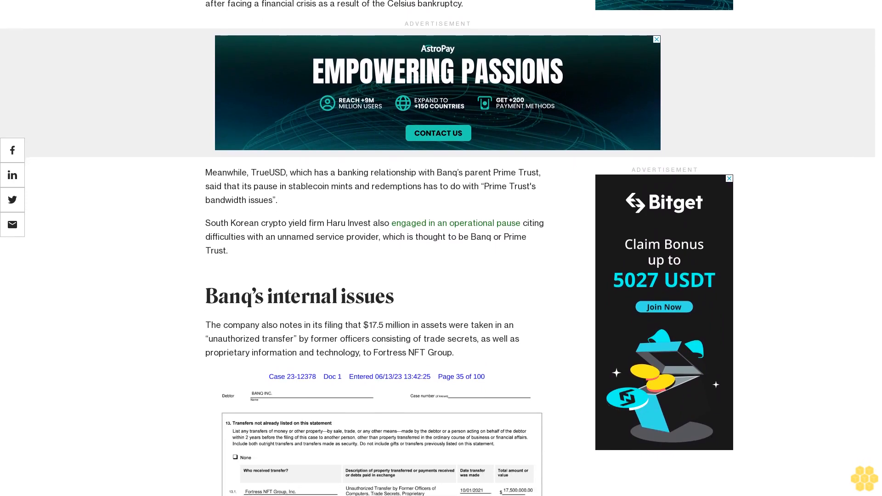
scroll("down", 3)
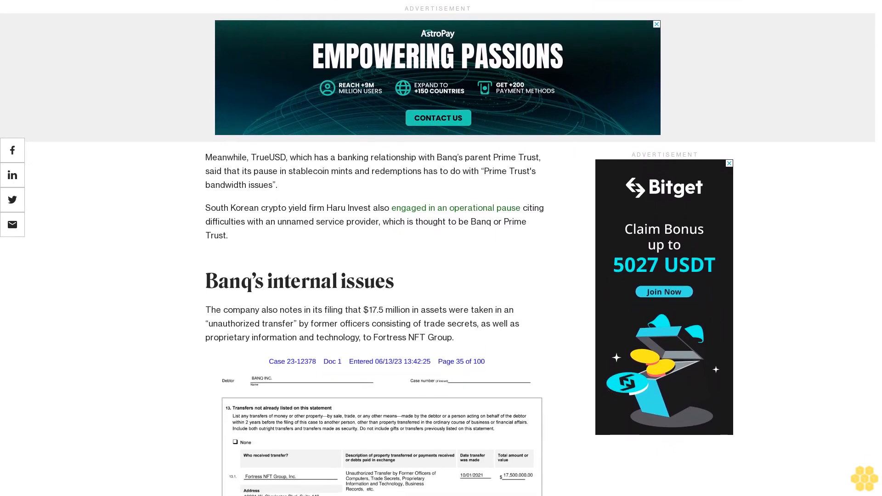
scroll("up", 3)
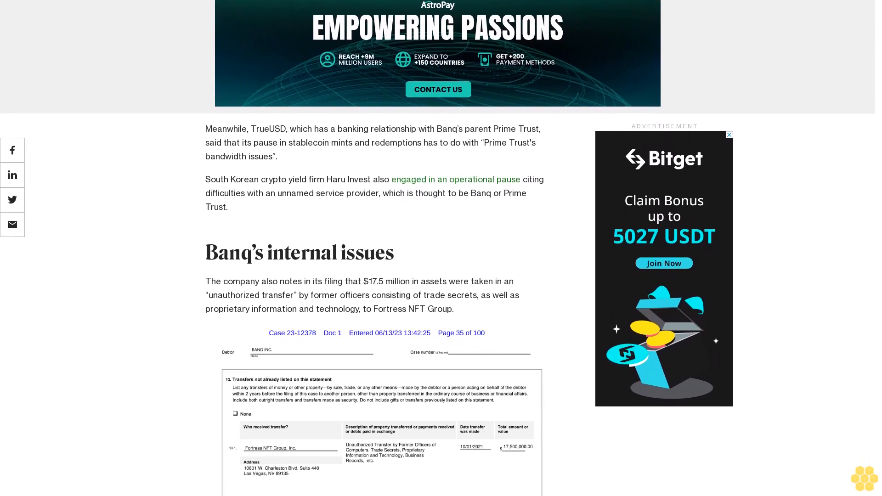
scroll("down", 3)
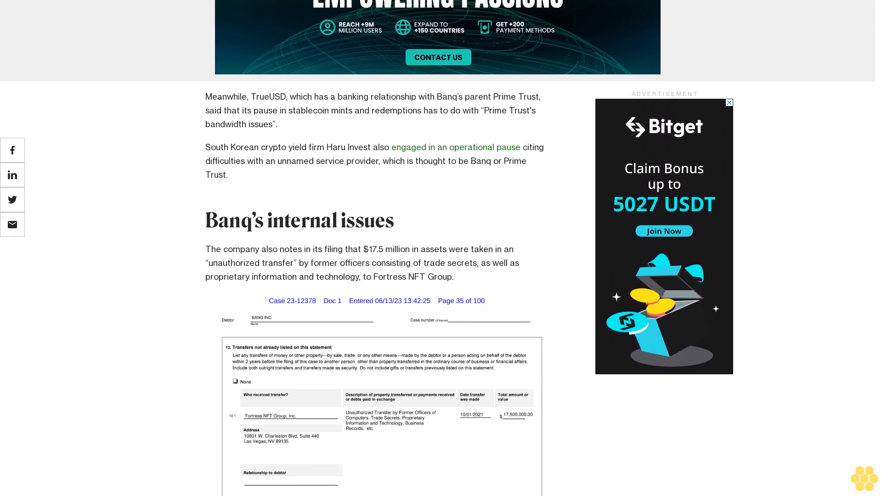
scroll("down", 3)
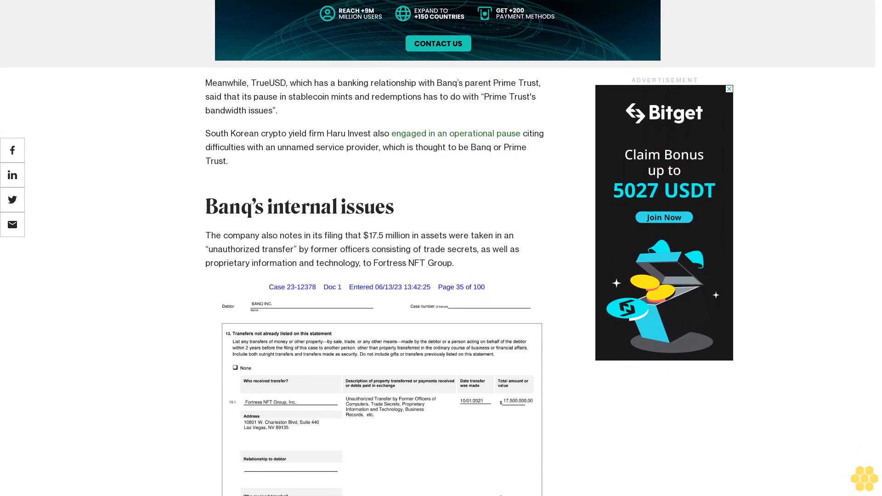